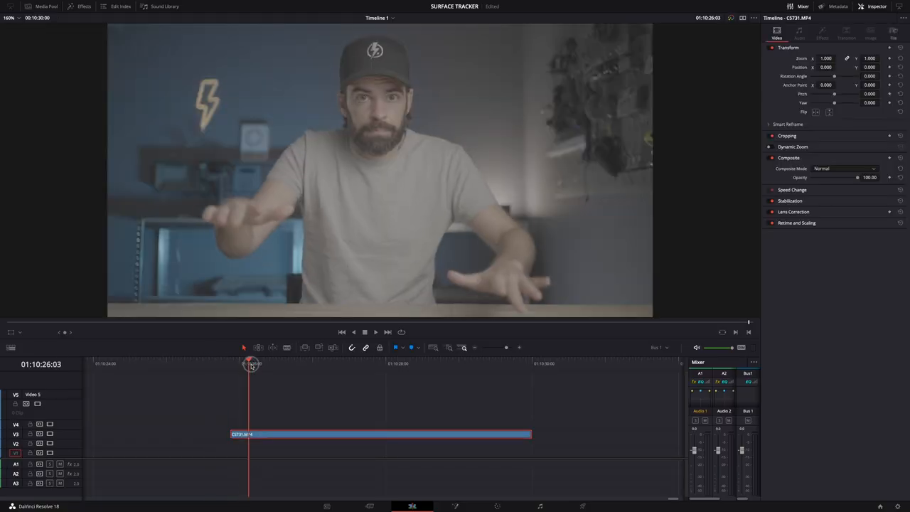
Scrub the playhead back to frame 01:10:25:21 of the presenter clip
drag(250, 364, 230, 364)
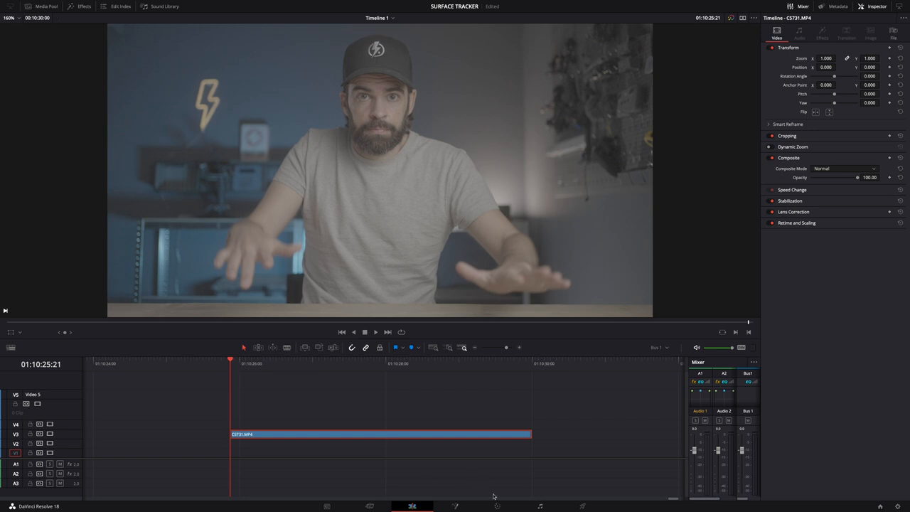
On the Color page, apply a look LUT and raise Contrast to 1.144
click(497, 506)
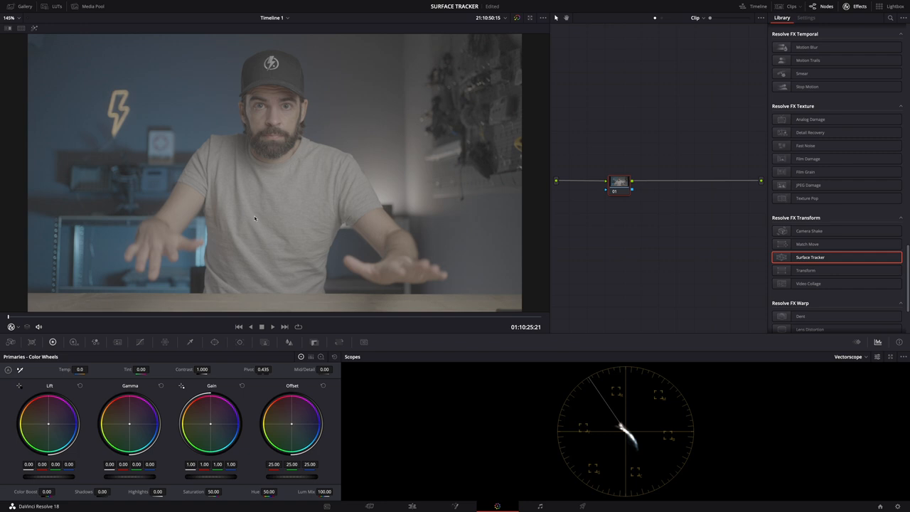
mouse_move(315, 184)
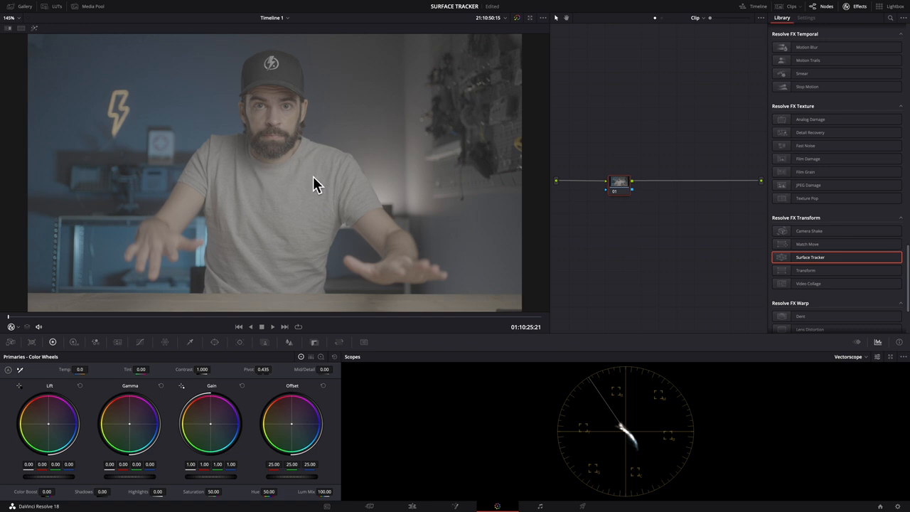
mouse_move(315, 185)
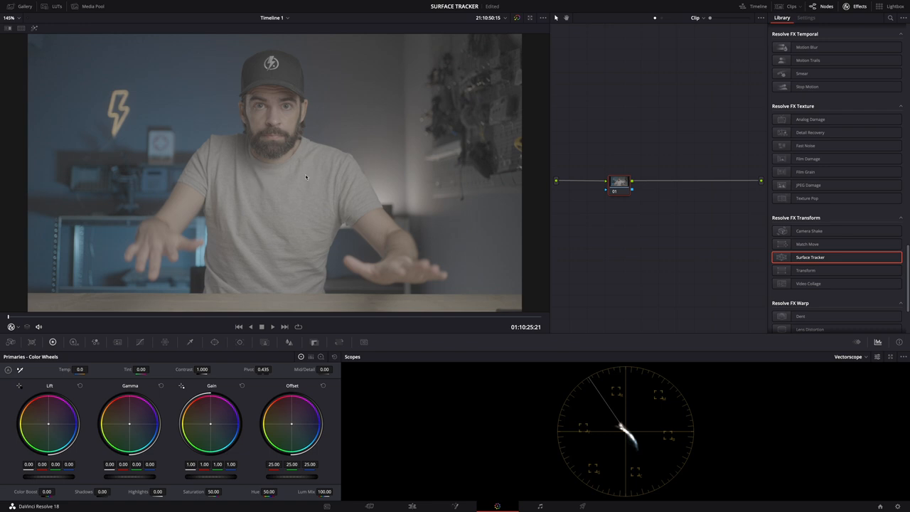
mouse_move(269, 159)
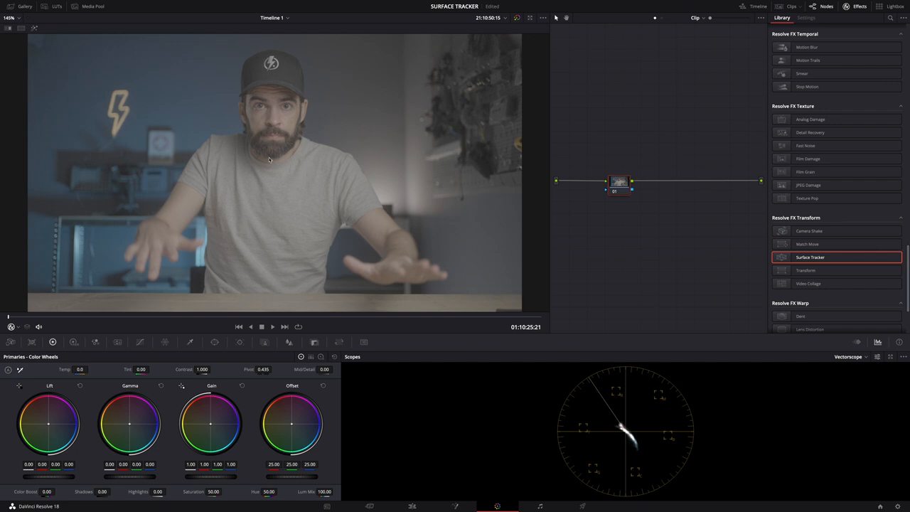
click(57, 5)
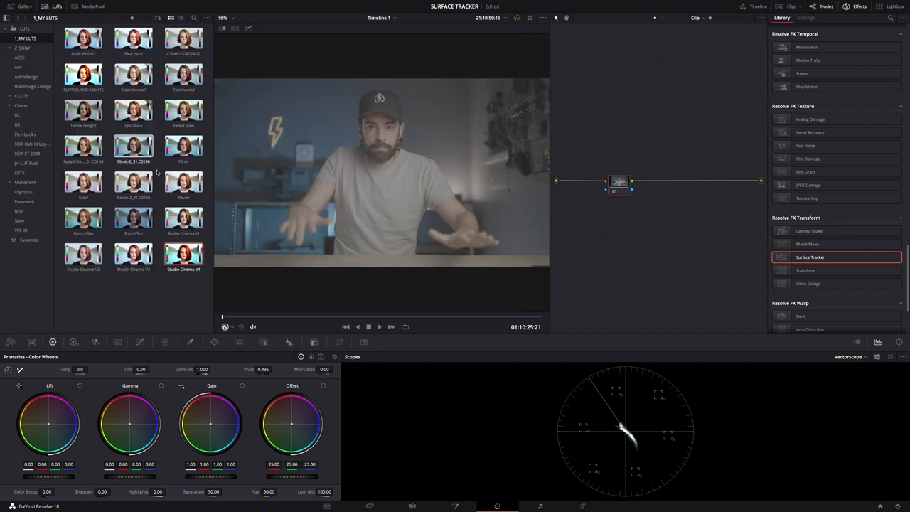
click(183, 253)
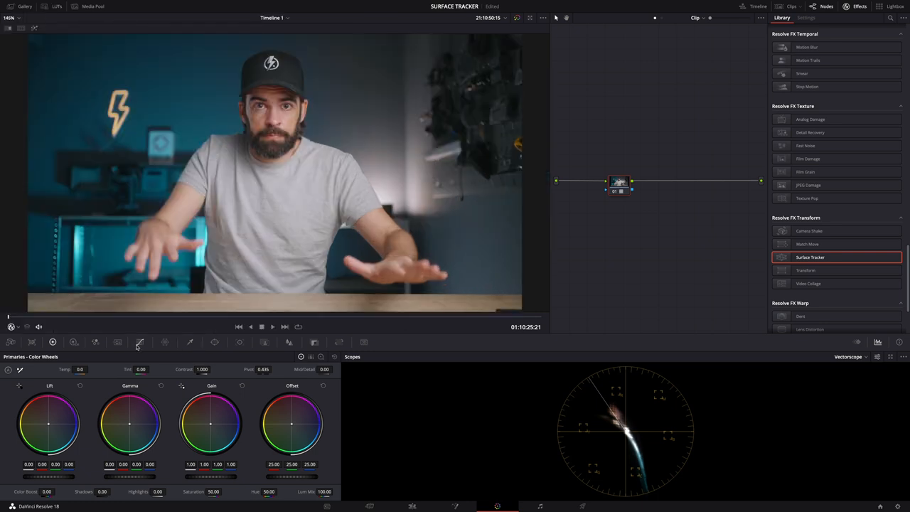
click(139, 341)
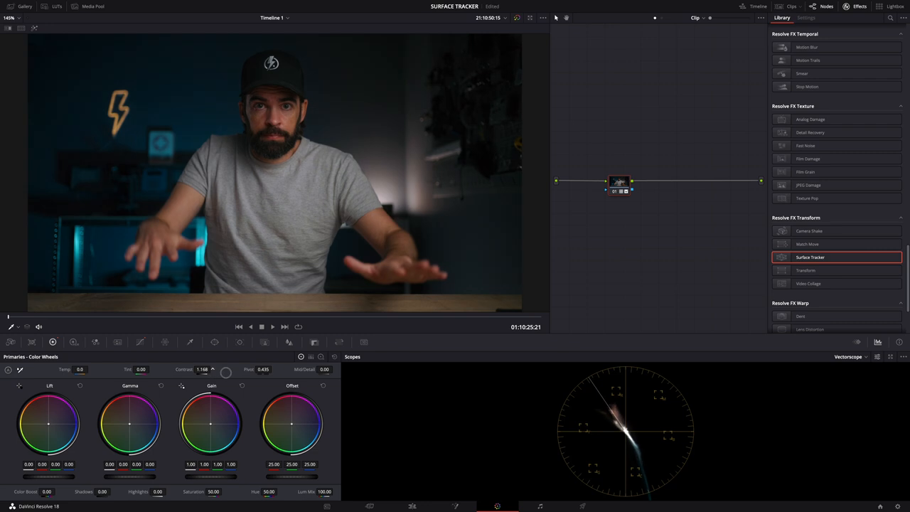
Apply Surface Tracker on a new serial node and draw a bound around the chest
click(858, 5)
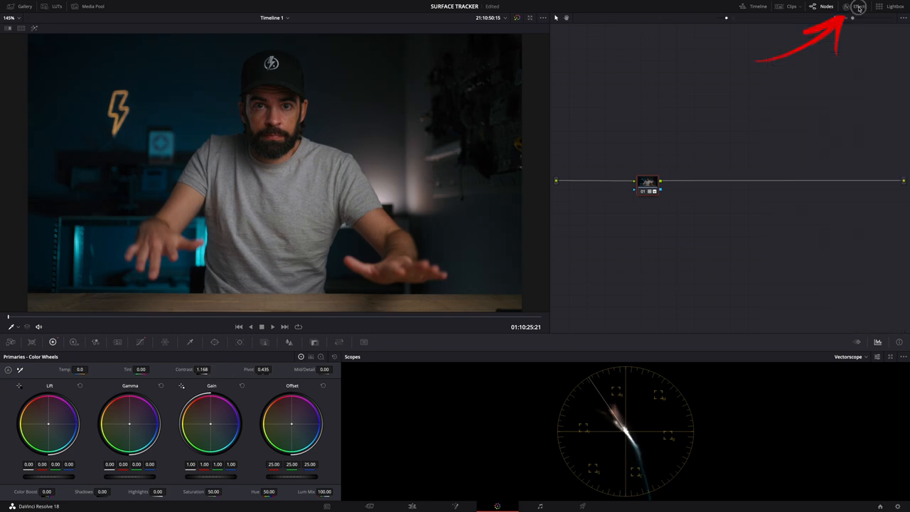
click(859, 5)
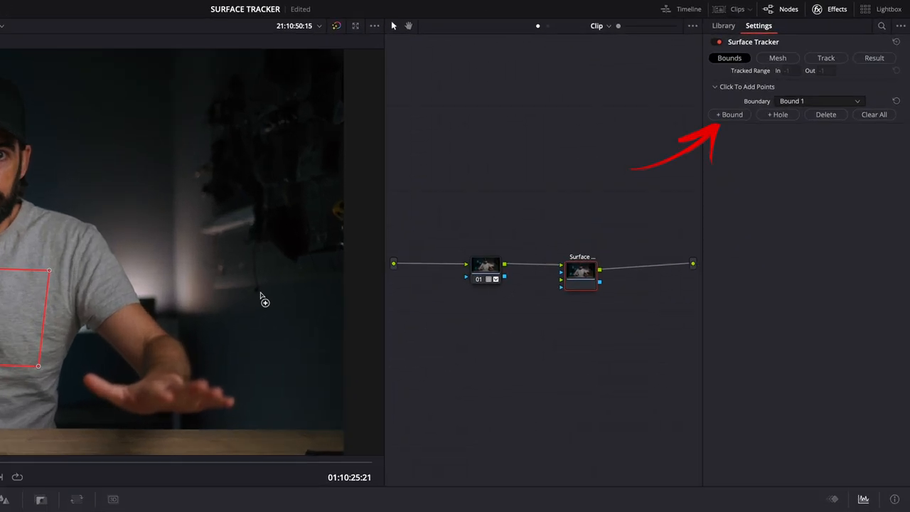
click(817, 101)
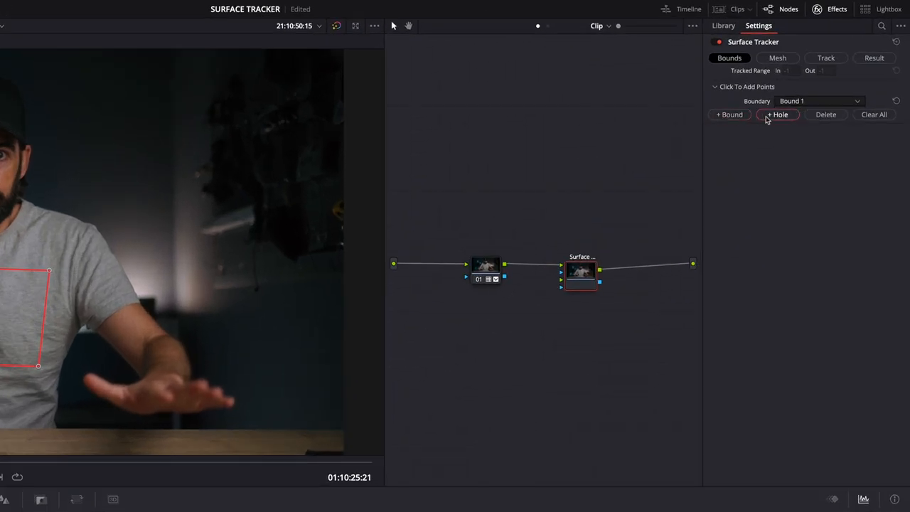
Build the tracking mesh and raise the Point Number Limit to 81
click(776, 56)
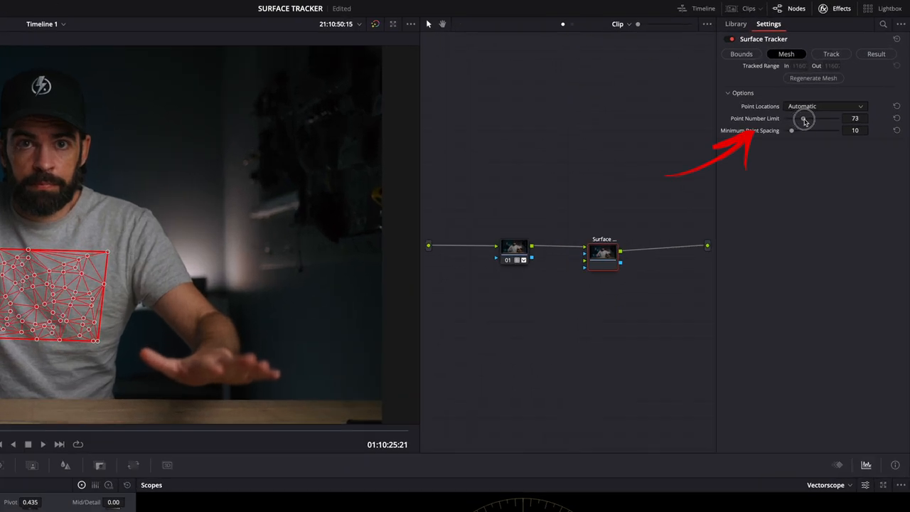
drag(801, 119, 807, 119)
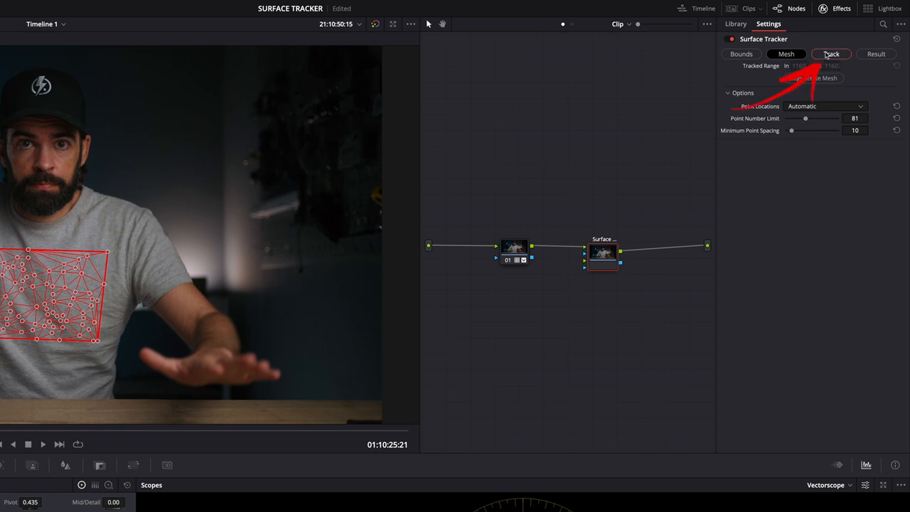
Set tracking Quality to Better and track the shirt mesh forward through the clip
click(830, 54)
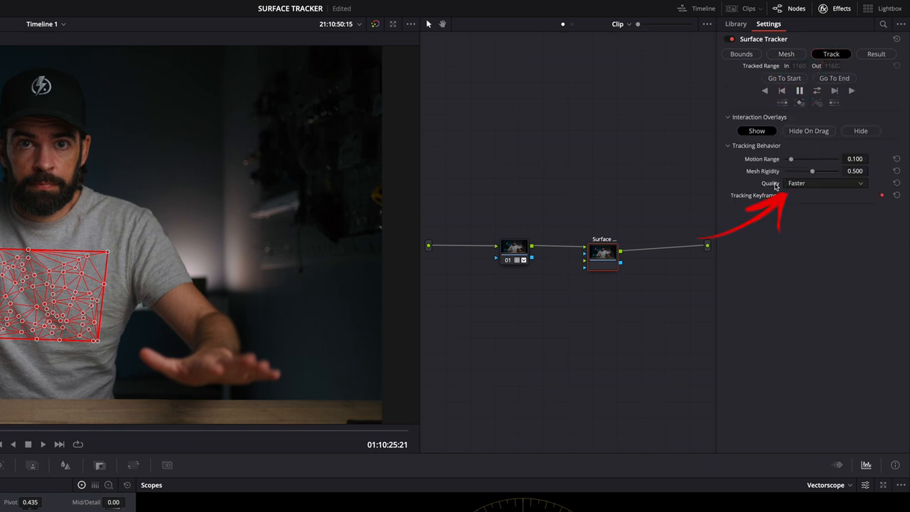
click(824, 181)
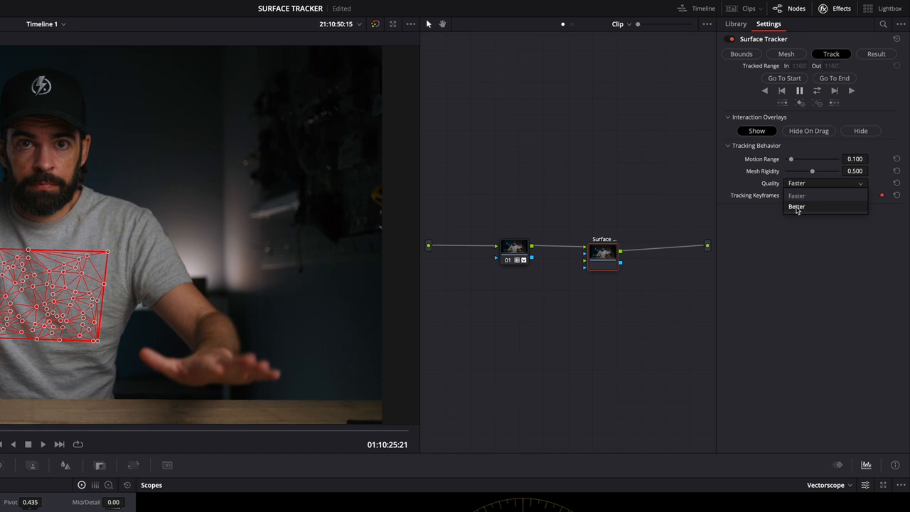
click(796, 206)
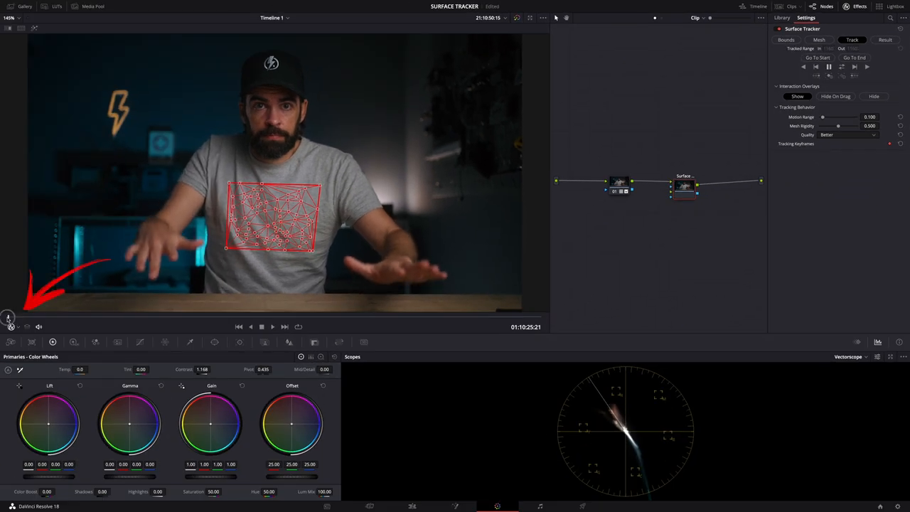
click(853, 67)
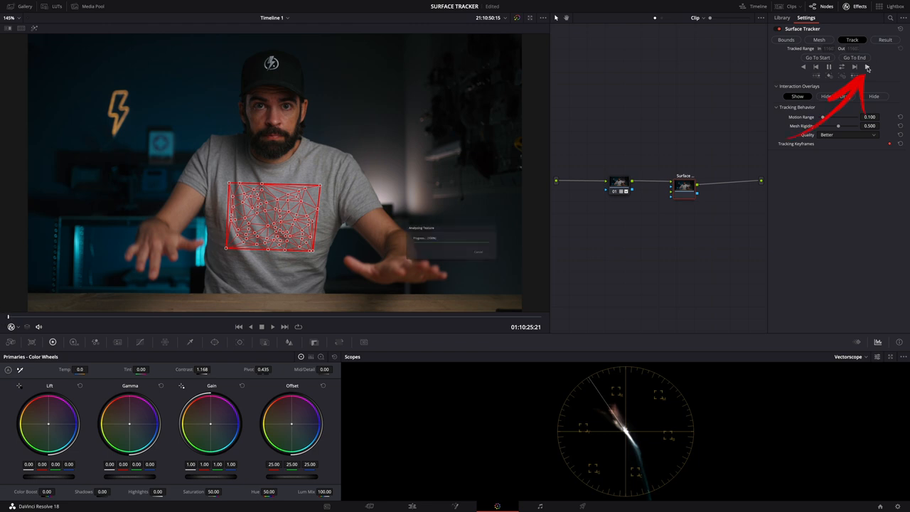
click(866, 67)
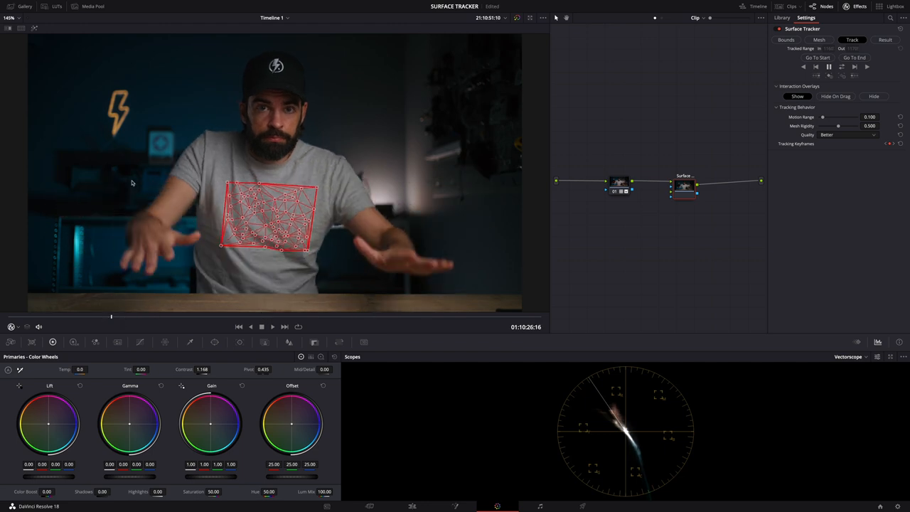
Drag the logo image from the Media Pool in as an external matte feeding the Surface Tracker
click(92, 6)
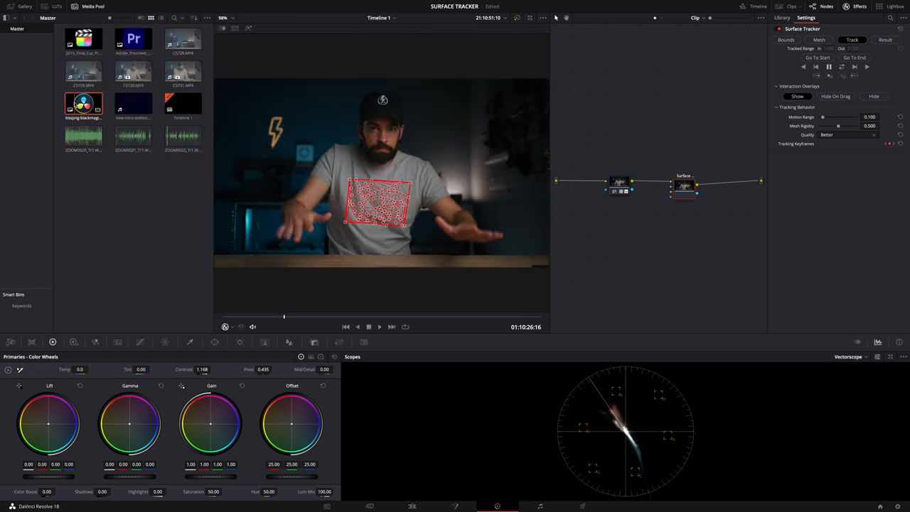
drag(84, 105, 613, 257)
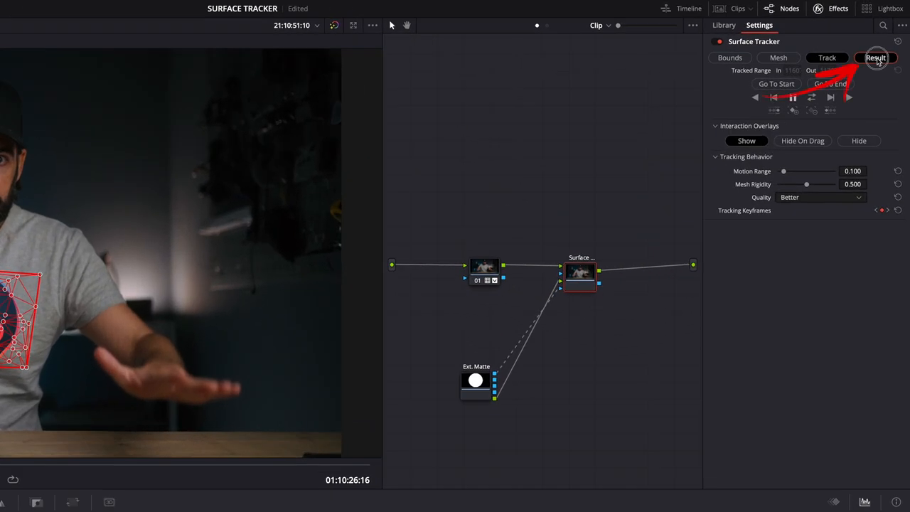
Switch the Surface Tracker to Result so the logo warps onto the tracked shirt
click(876, 57)
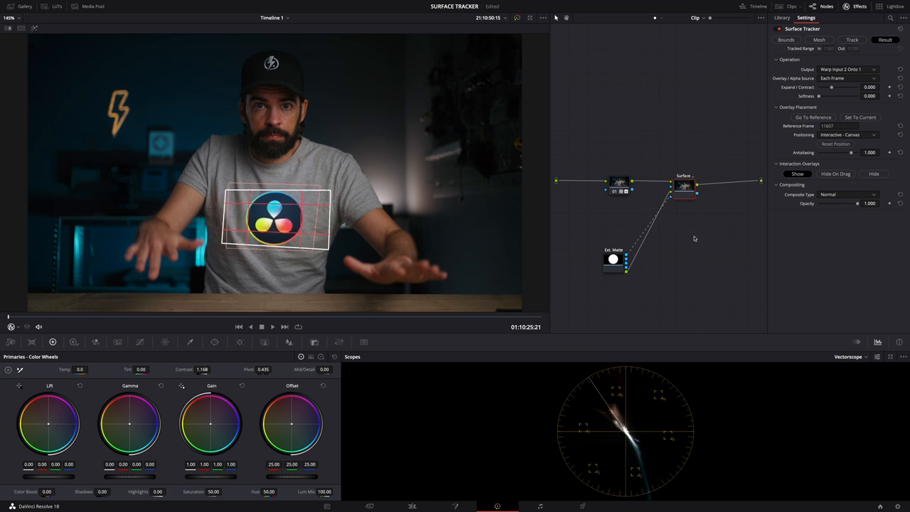
Set the Composite Type to Softlight so the logo blends into the fabric
click(846, 193)
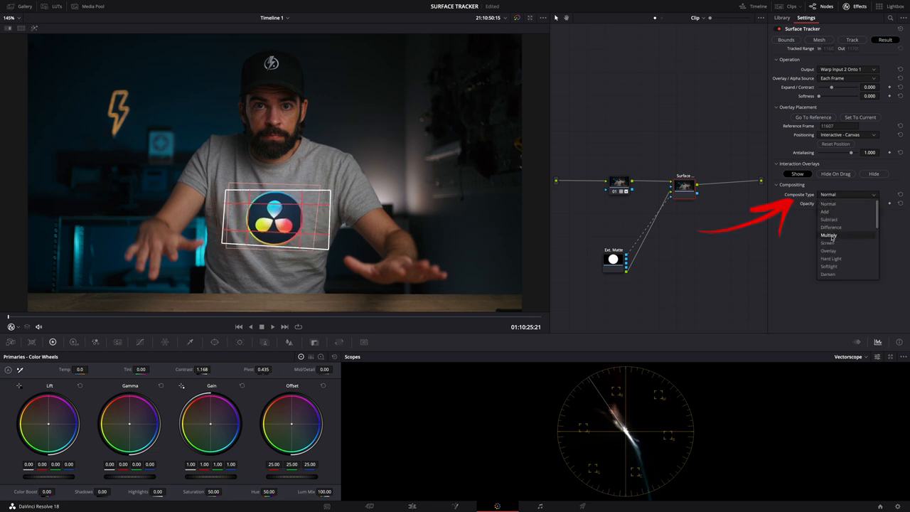
mouse_move(828, 266)
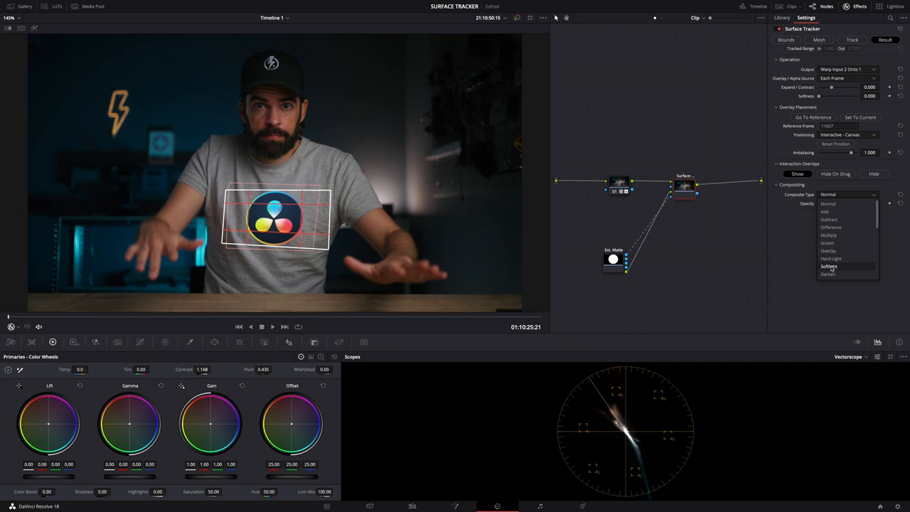
click(828, 266)
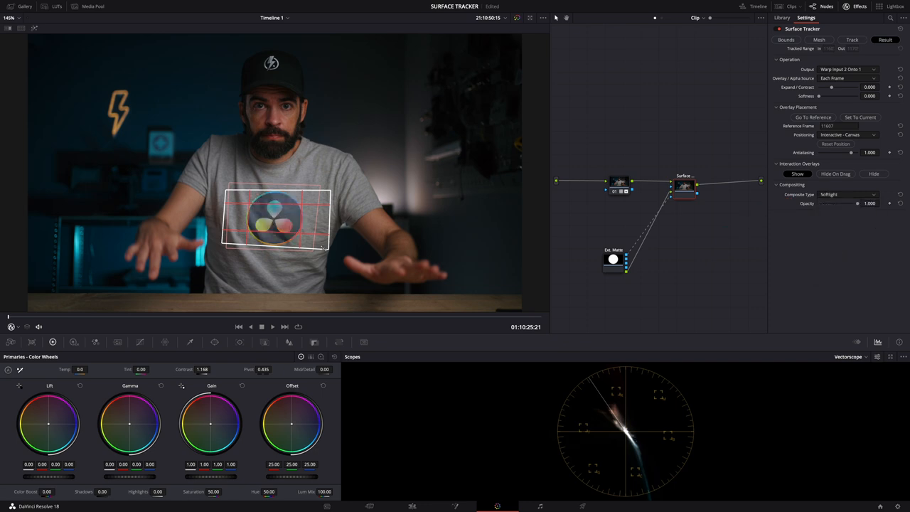